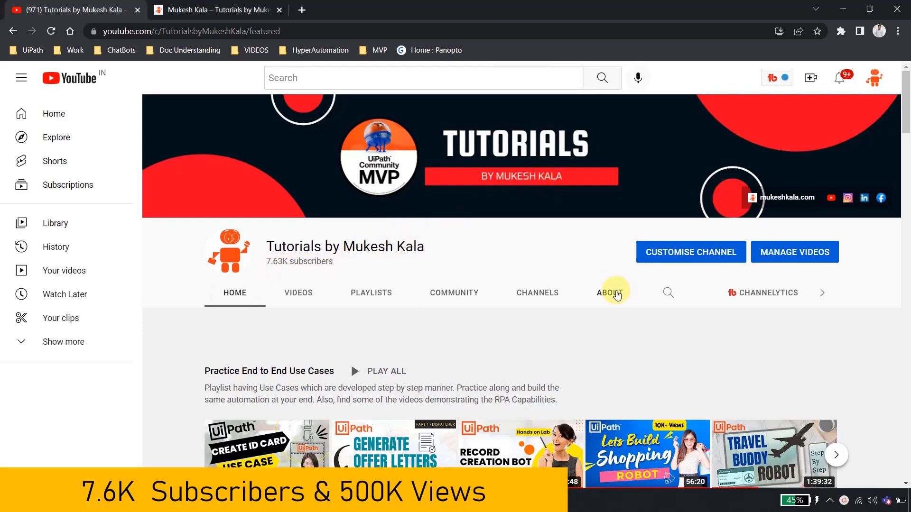
Show the About tab of the Tutorials by Mukesh Kala YouTube channel
left_click(609, 293)
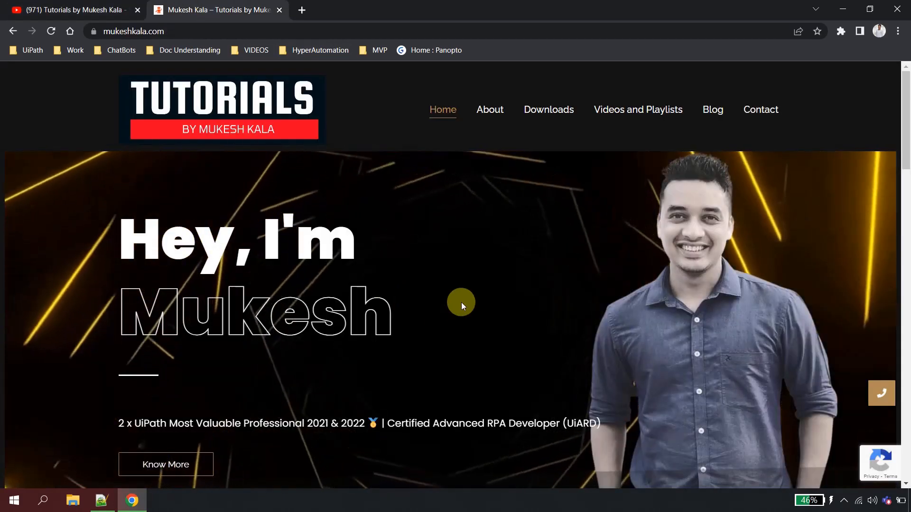
mouse_move(156, 22)
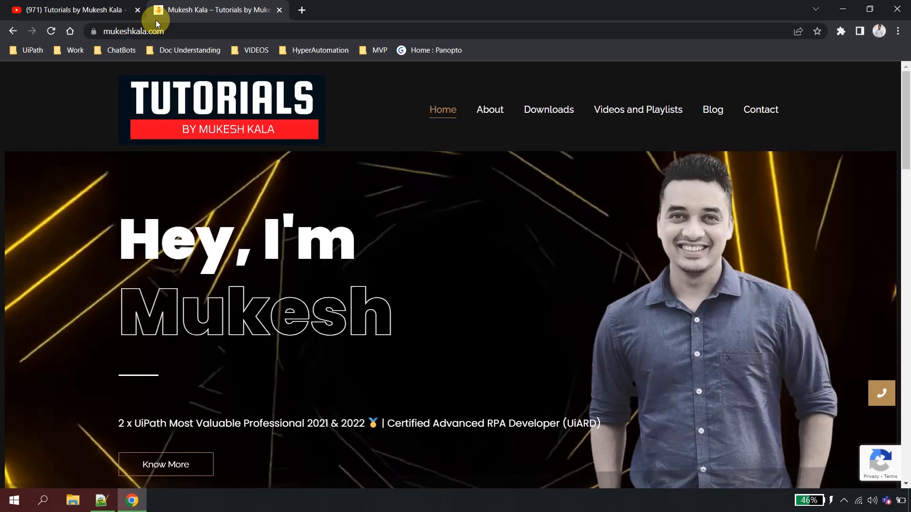
mouse_move(241, 142)
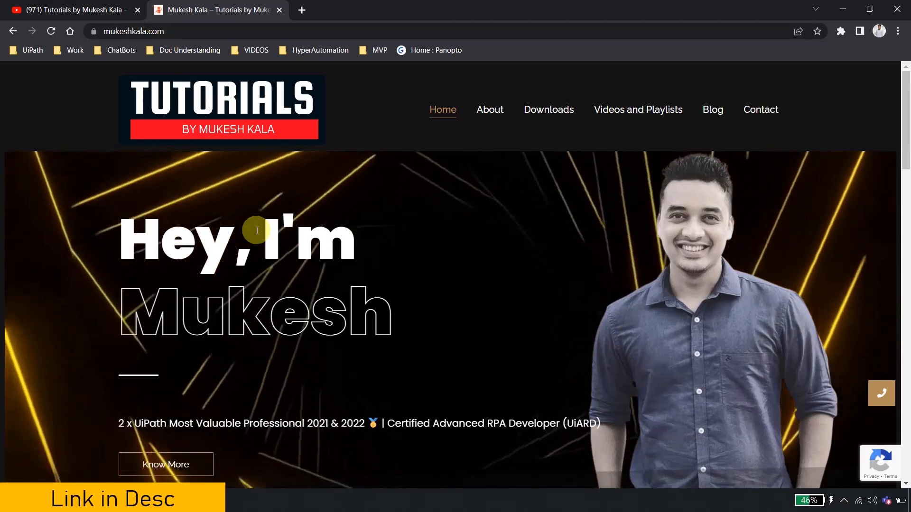
Switch to the mukeshkala.com tab and go to its Downloads page
left_click(71, 10)
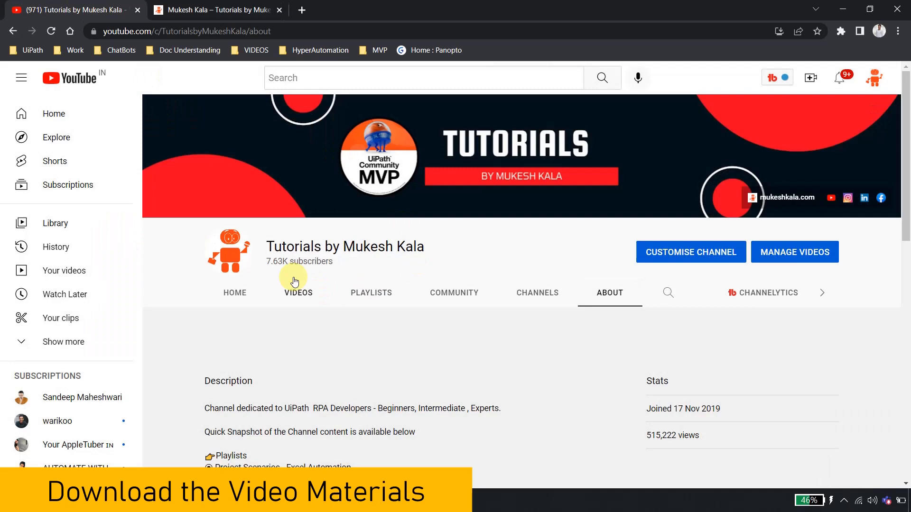
left_click(222, 9)
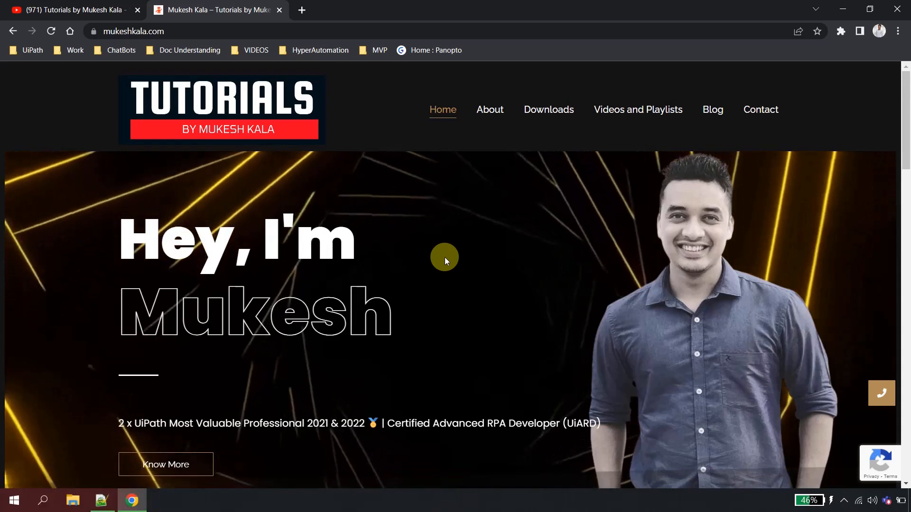
mouse_move(541, 134)
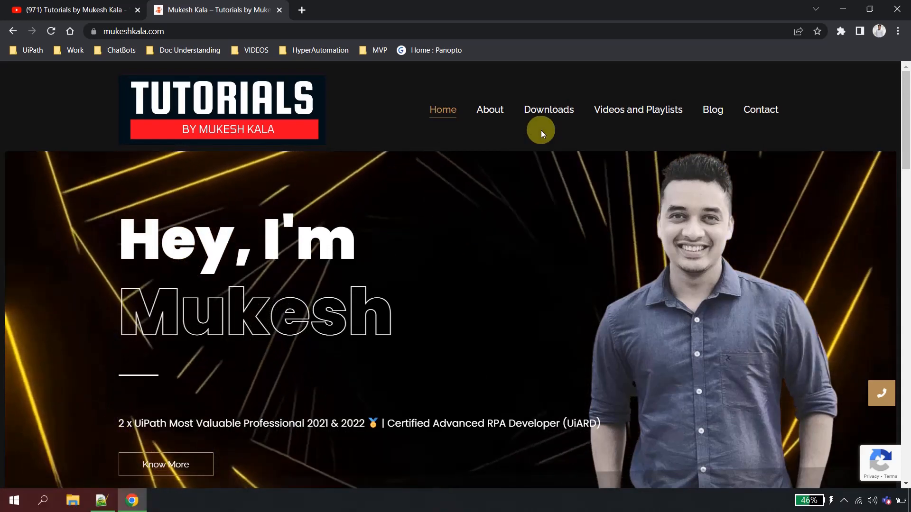
left_click(548, 110)
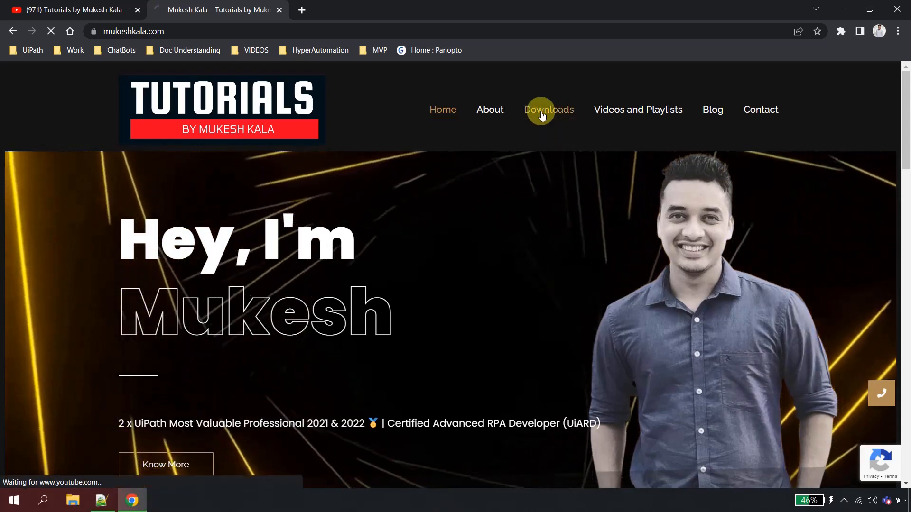
Scroll through the video scripts and expand Video Links for Generate Offer Letters
left_click(548, 110)
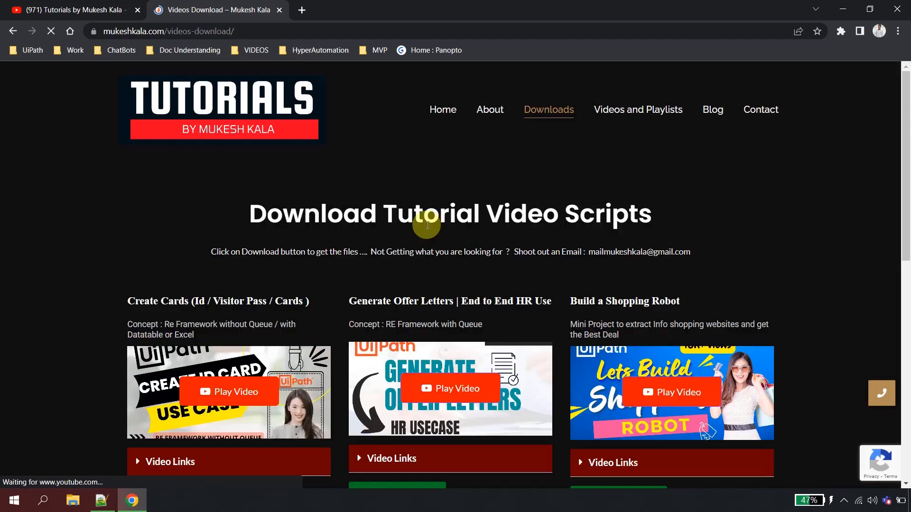
scroll("down", 3)
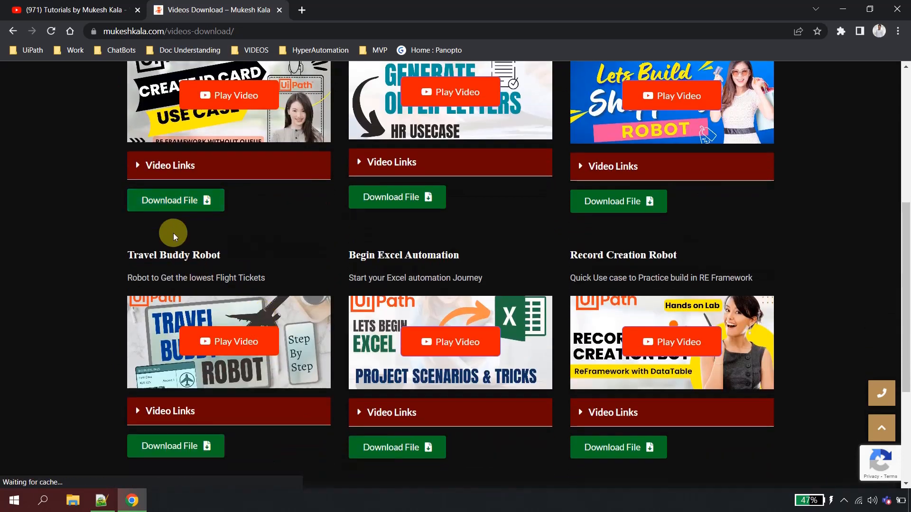
mouse_move(277, 260)
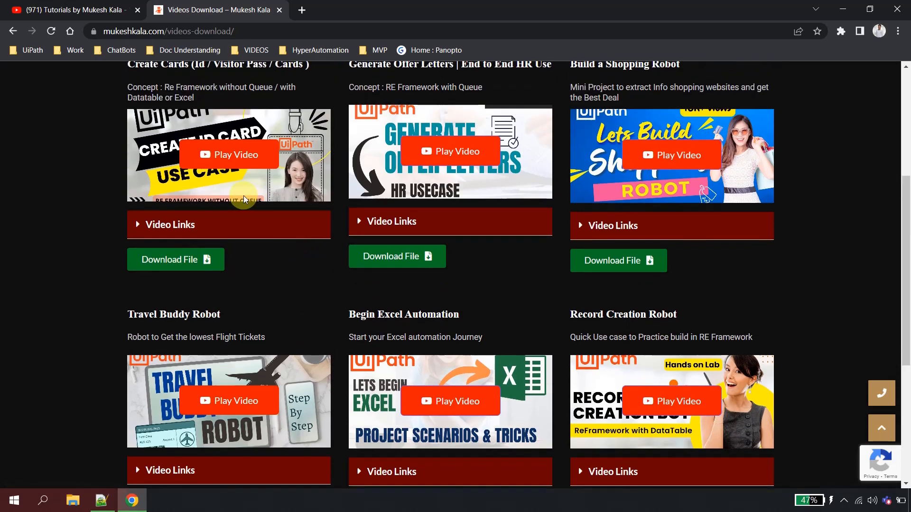
scroll("down", 3)
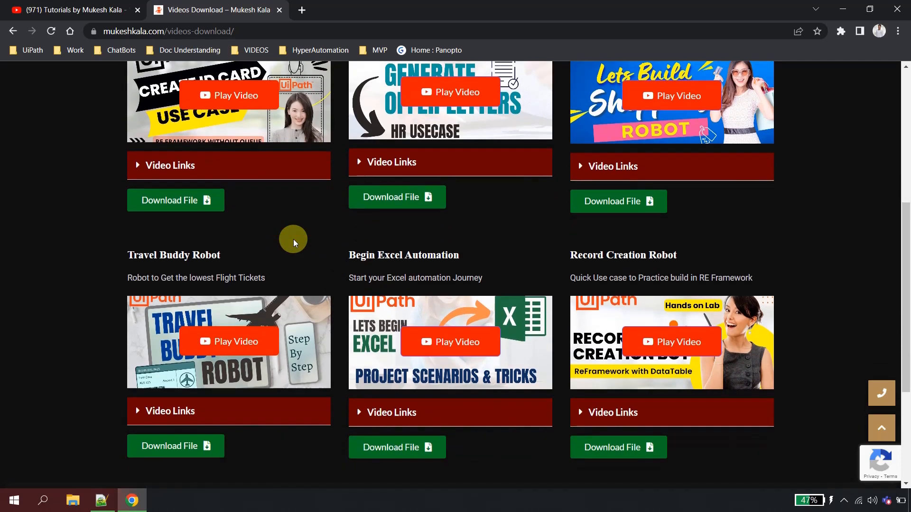
scroll("up", 3)
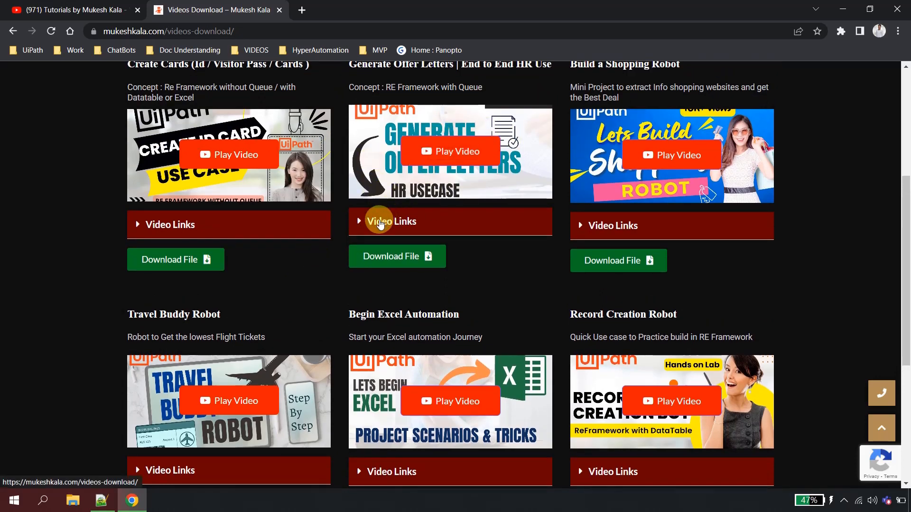
left_click(390, 221)
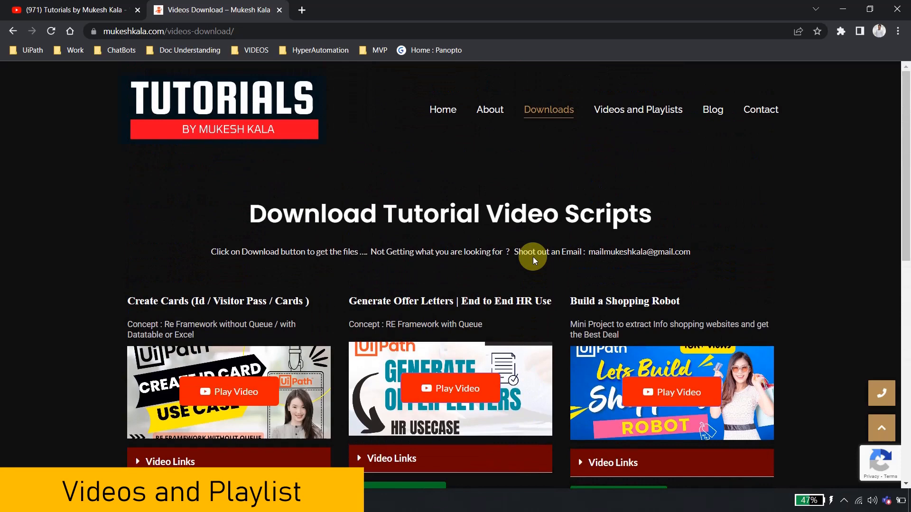
Go to the Playlists and Videos page on mukeshkala.com
left_click(655, 110)
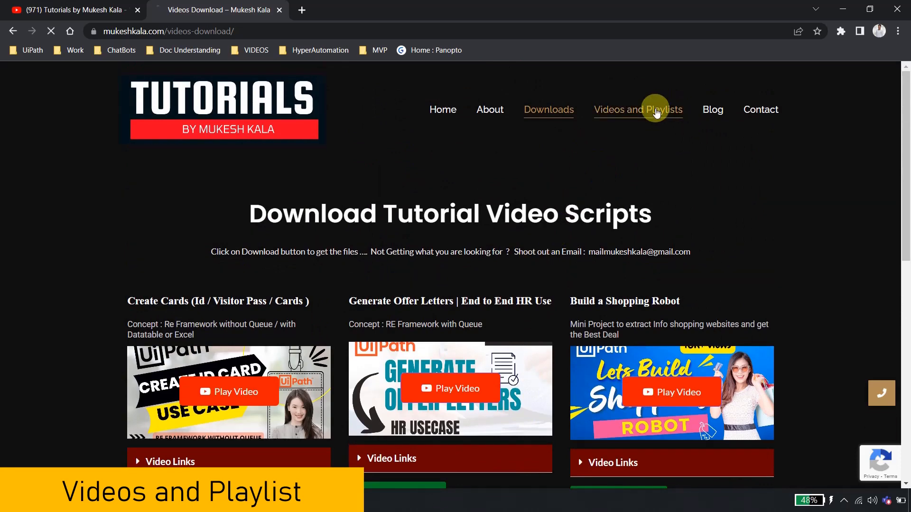
left_click(655, 110)
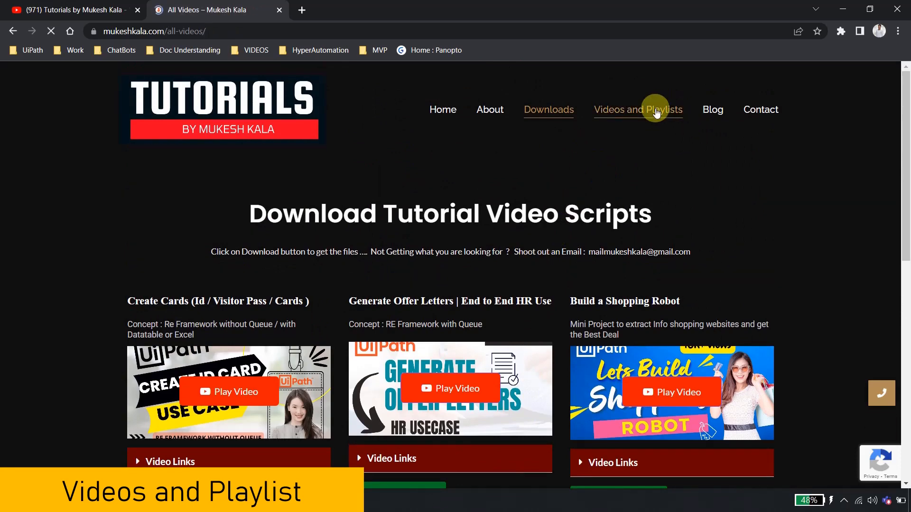
left_click(637, 109)
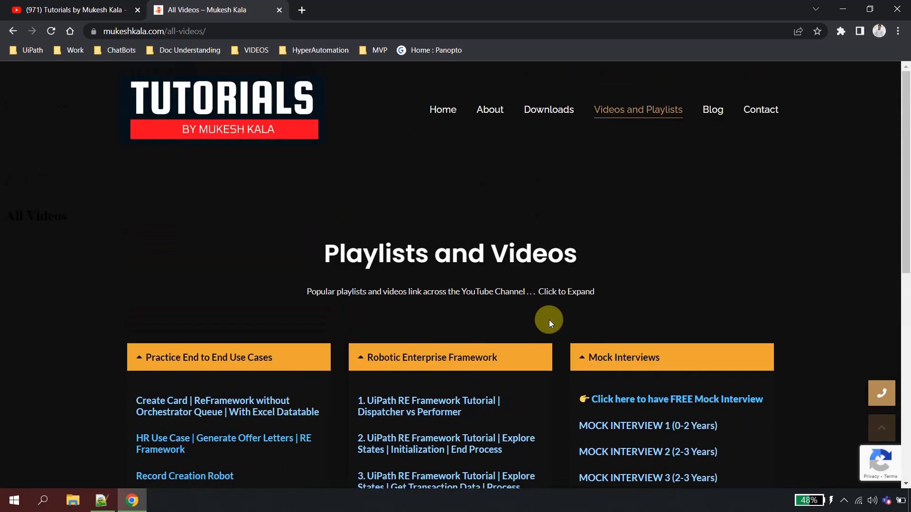
Go to the Blog page with the UiPath offer-letter use case post
left_click(712, 110)
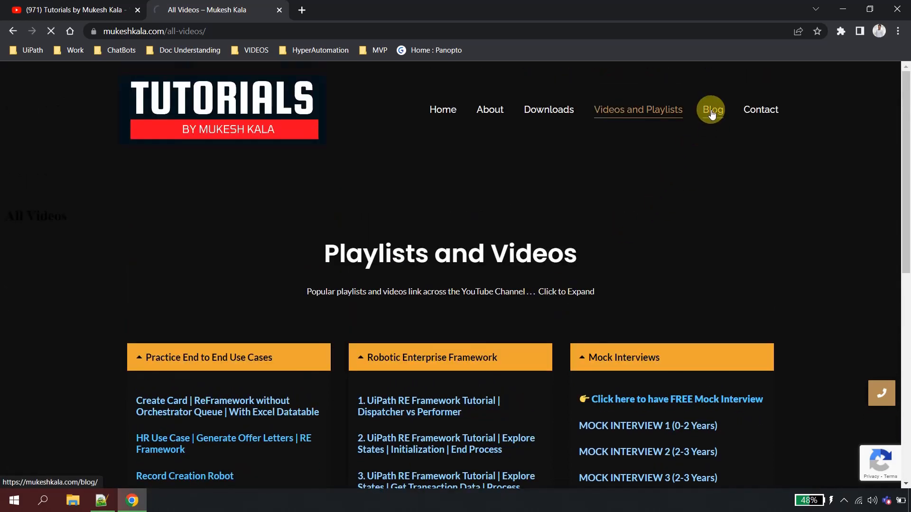
left_click(712, 109)
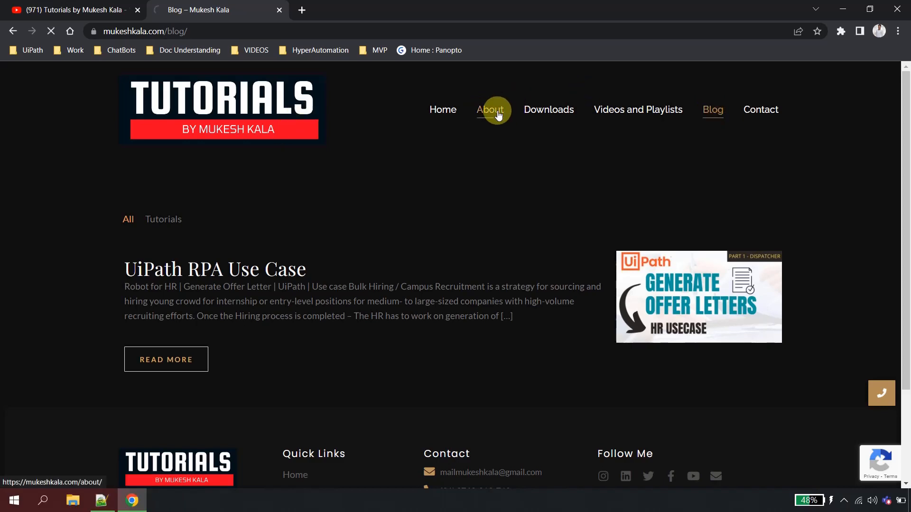
Scroll through the About biography, then return to the 'Hey, I'm Mukesh' homepage
left_click(491, 110)
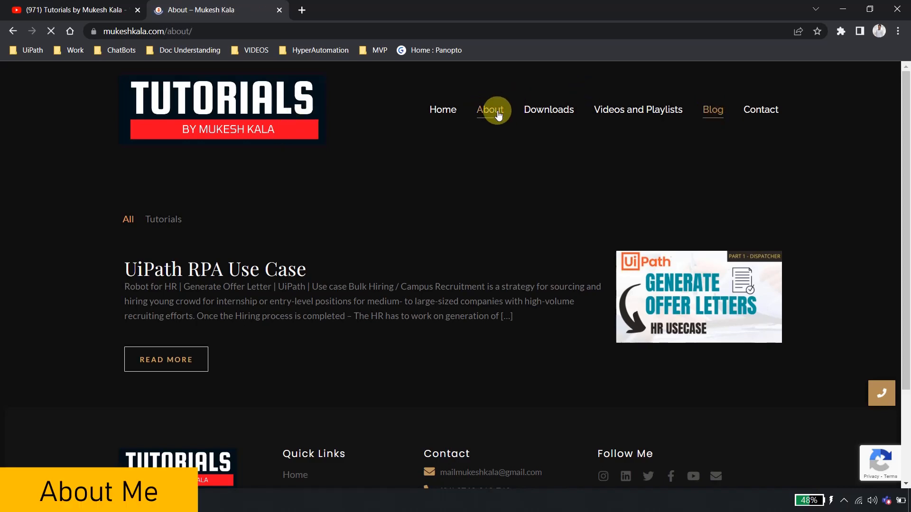
left_click(490, 109)
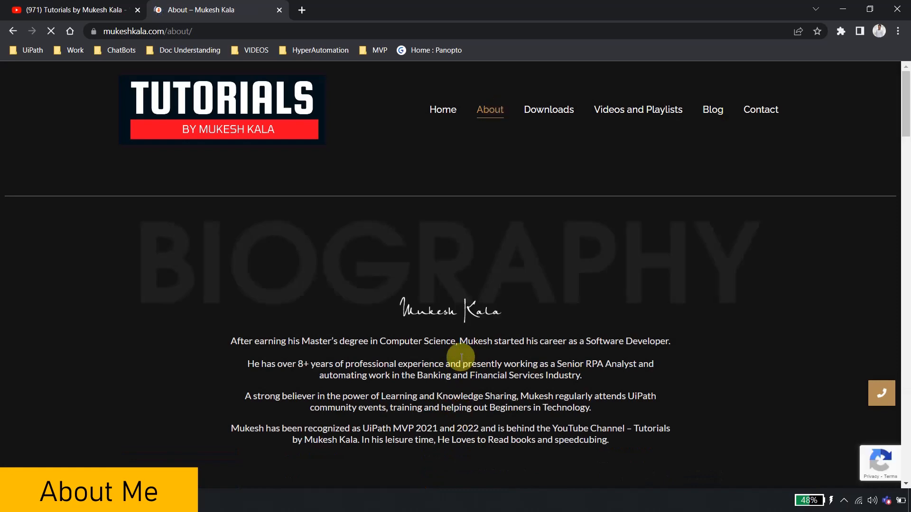
scroll("down", 3)
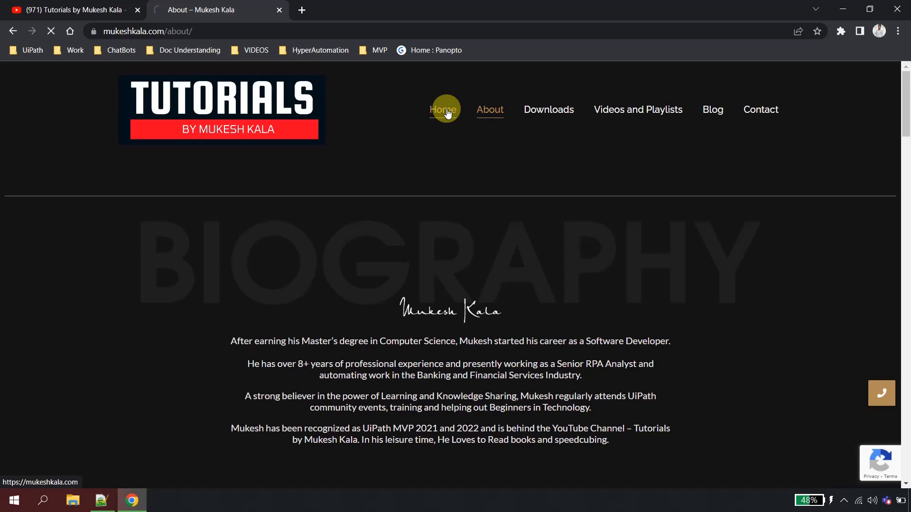
left_click(443, 109)
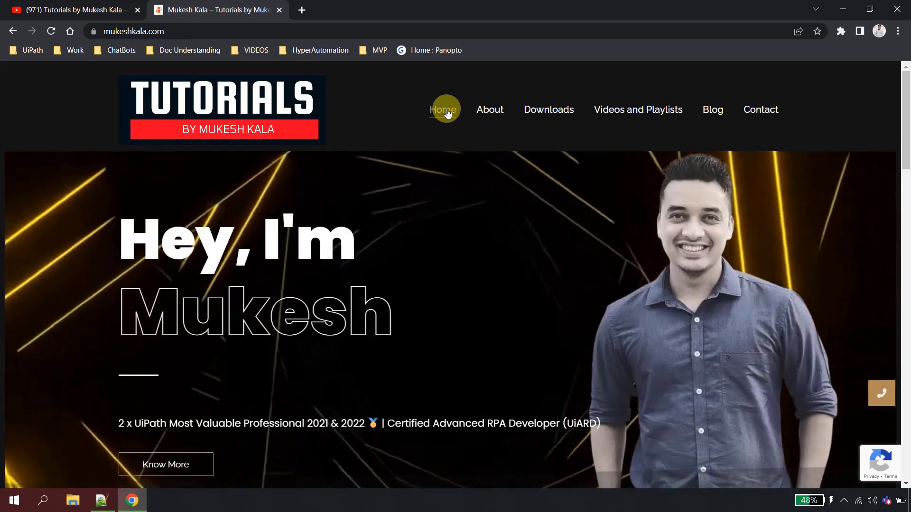